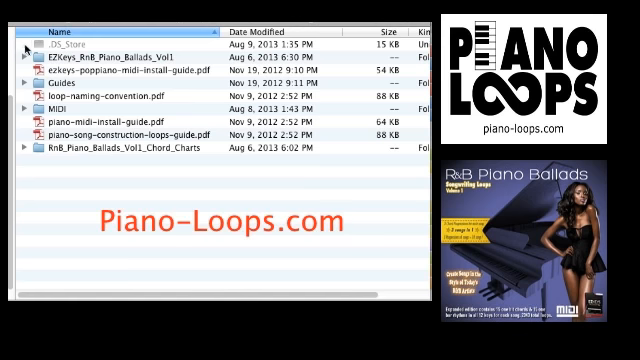
mouse_move(30, 55)
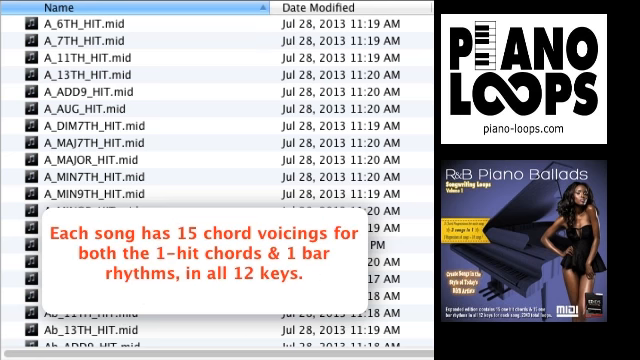
scroll("down", 3)
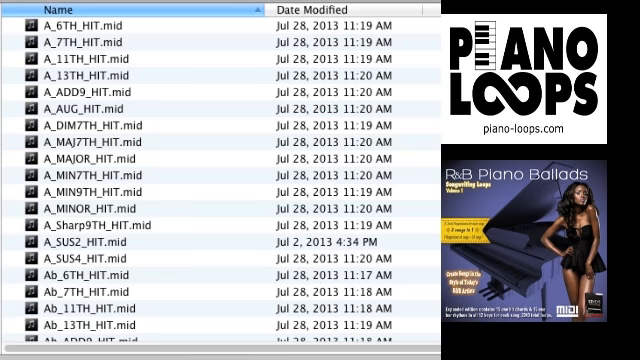
scroll("down", 3)
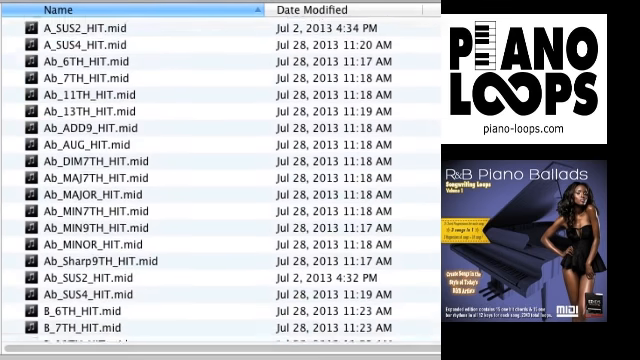
scroll("down", 3)
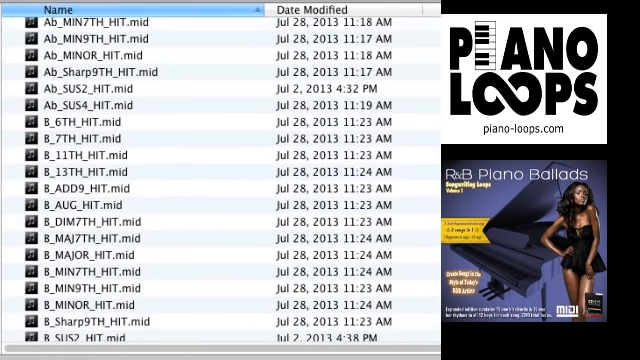
scroll("down", 3)
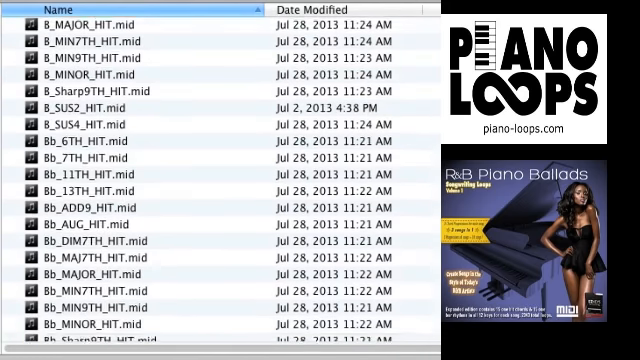
scroll("down", 3)
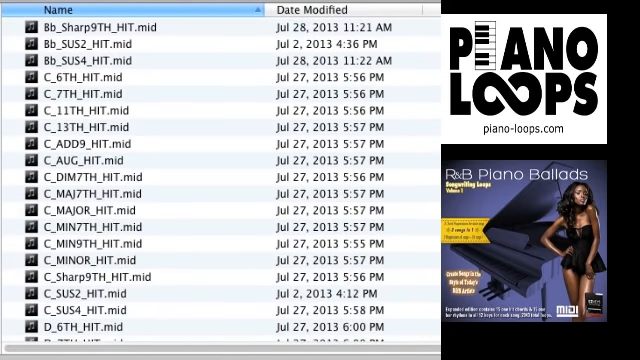
scroll("down", 3)
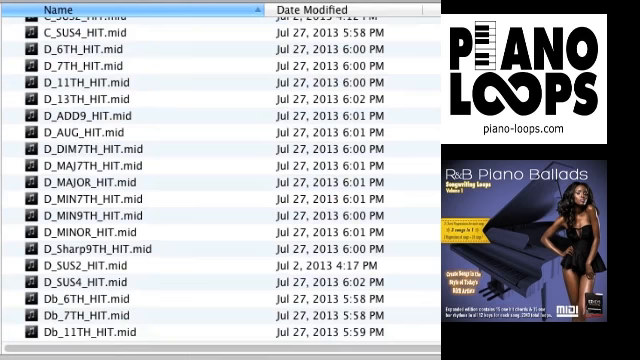
scroll("down", 3)
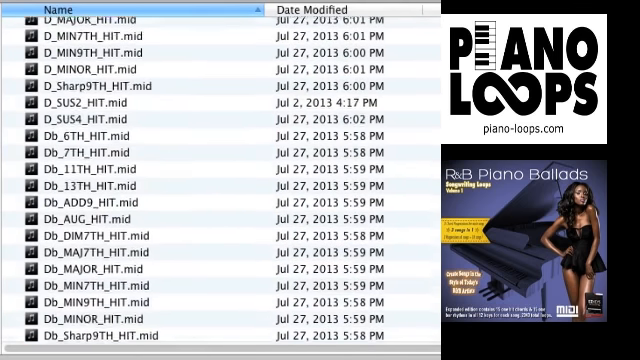
scroll("down", 3)
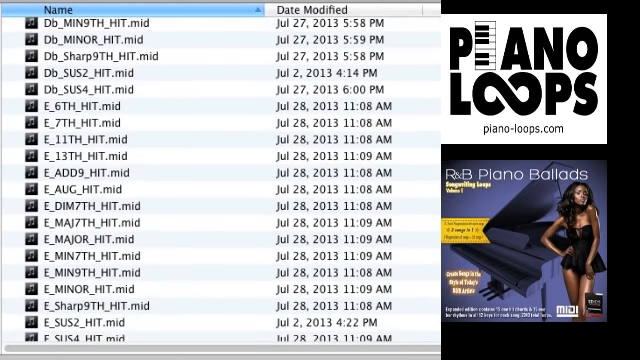
scroll("down", 3)
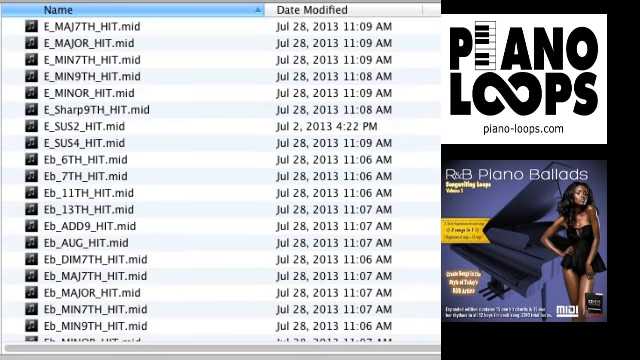
scroll("down", 3)
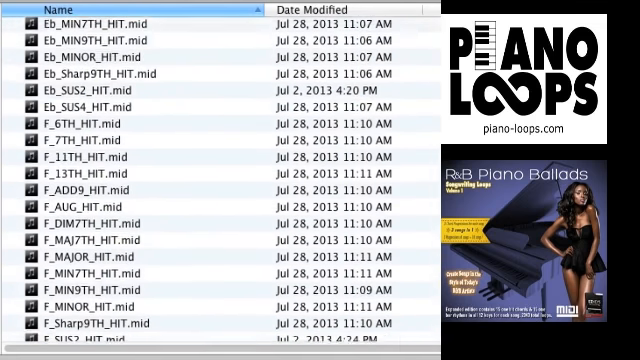
scroll("down", 3)
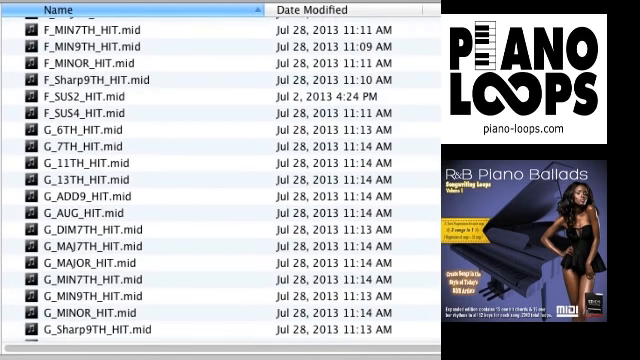
scroll("down", 3)
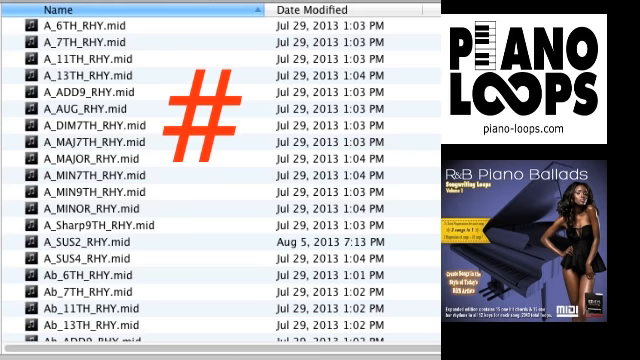
scroll("down", 3)
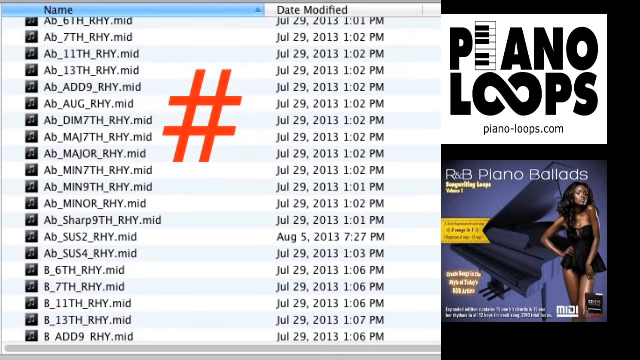
scroll("down", 3)
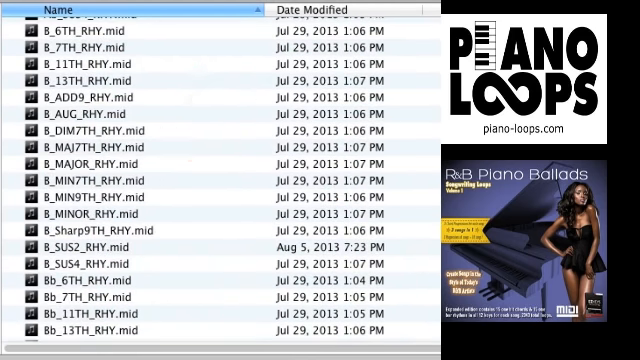
scroll("down", 3)
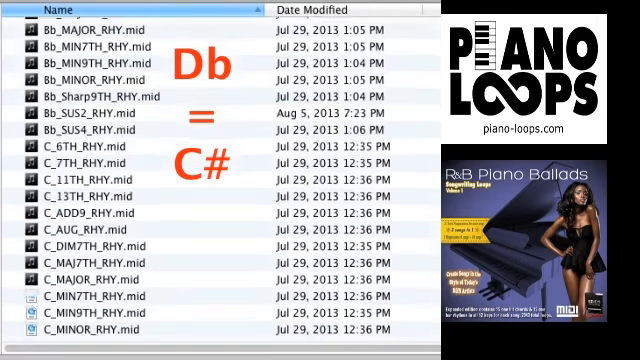
scroll("down", 3)
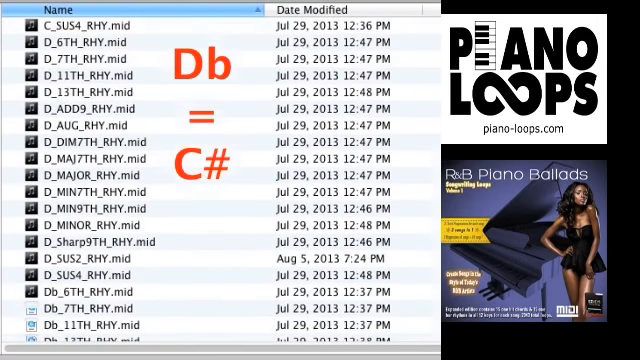
scroll("down", 3)
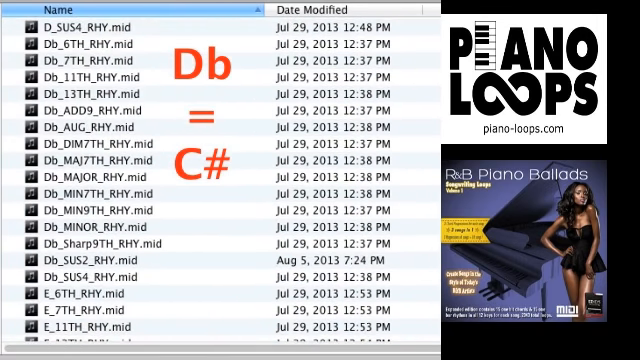
scroll("down", 3)
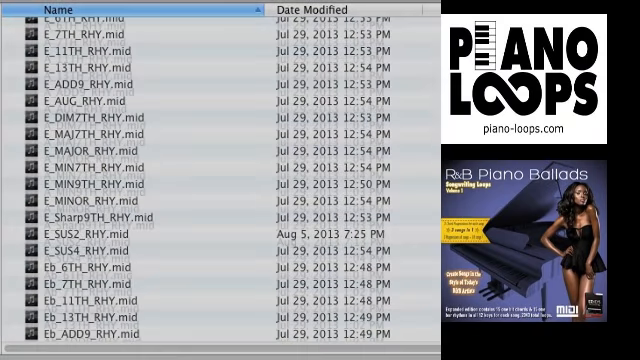